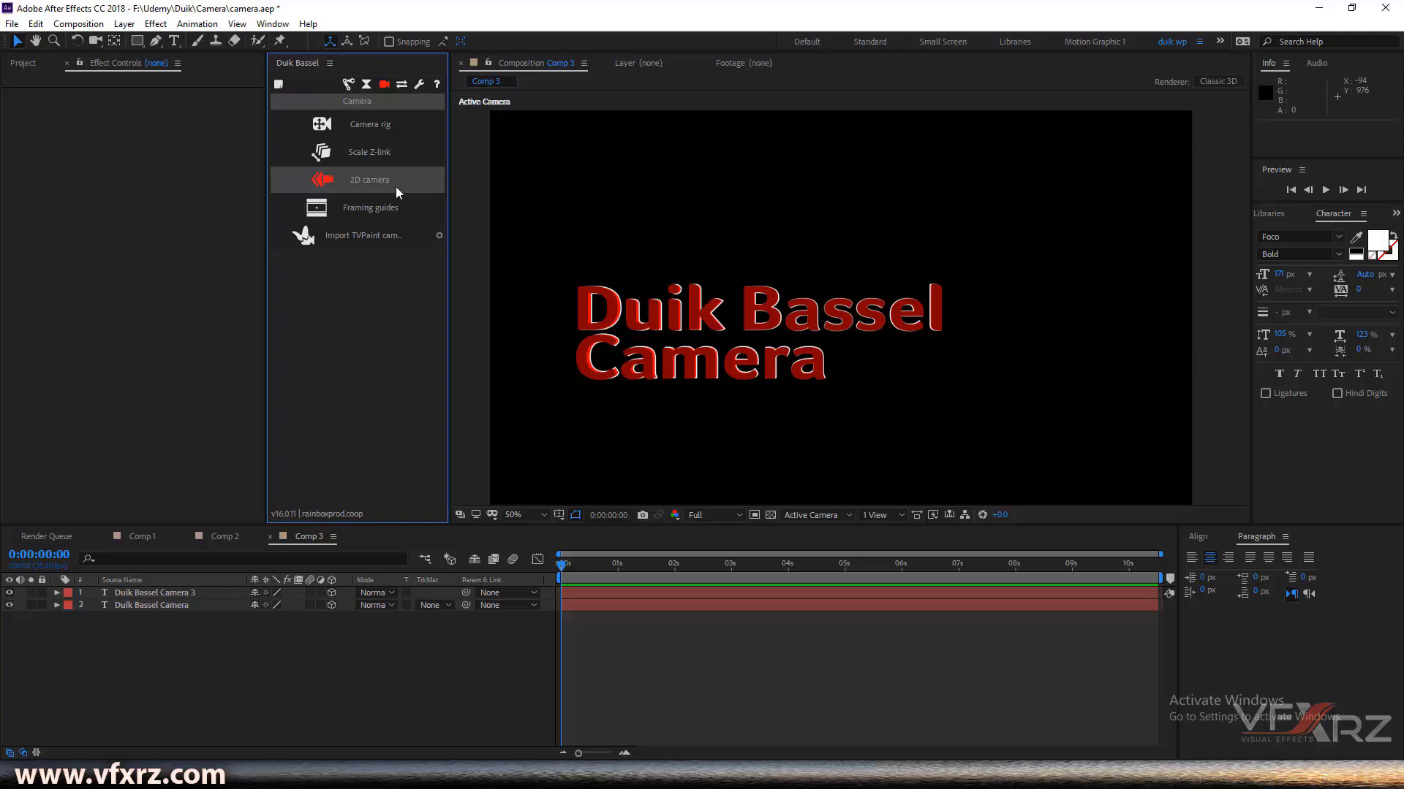
mouse_move(385, 186)
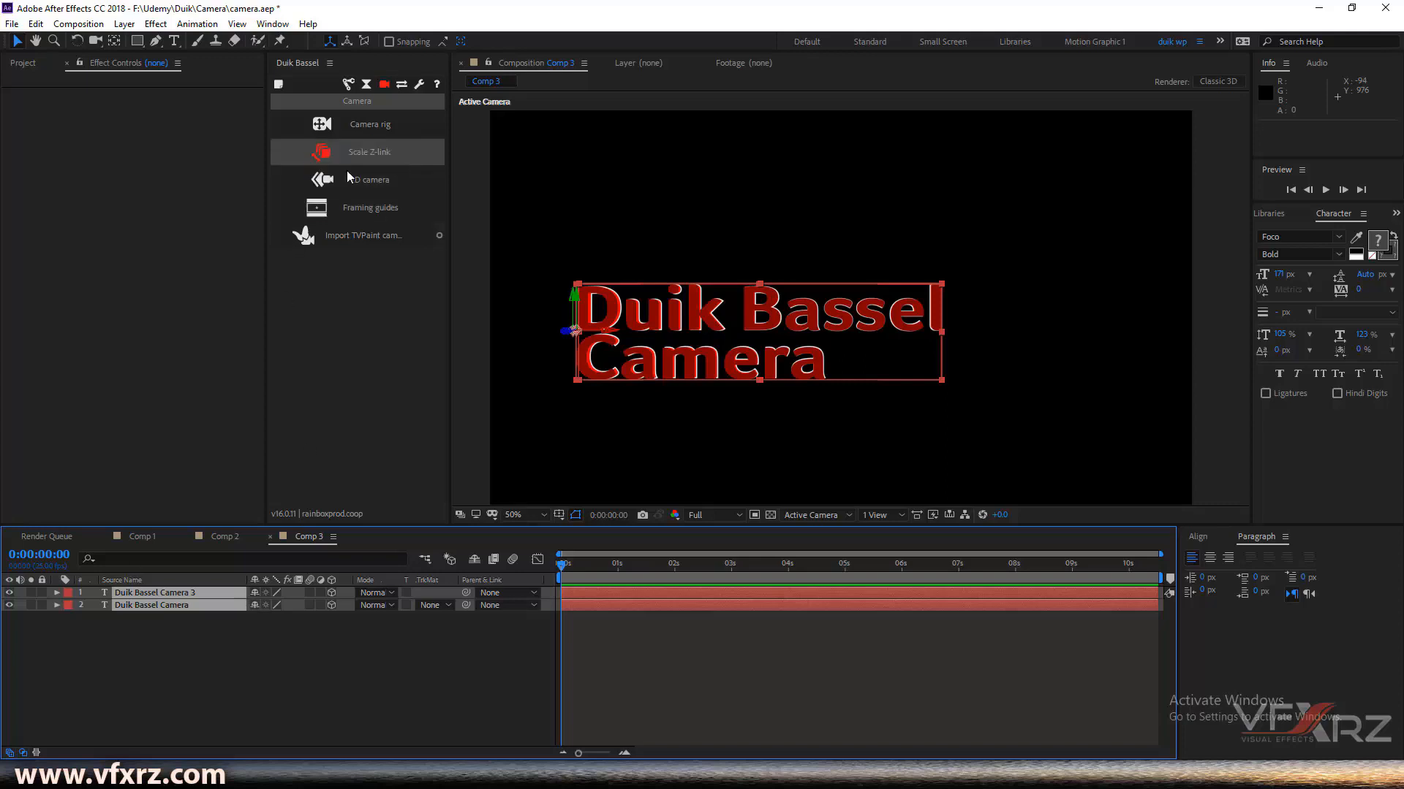
Create a Duik 2D camera controller for the two selected text layers.
click(369, 178)
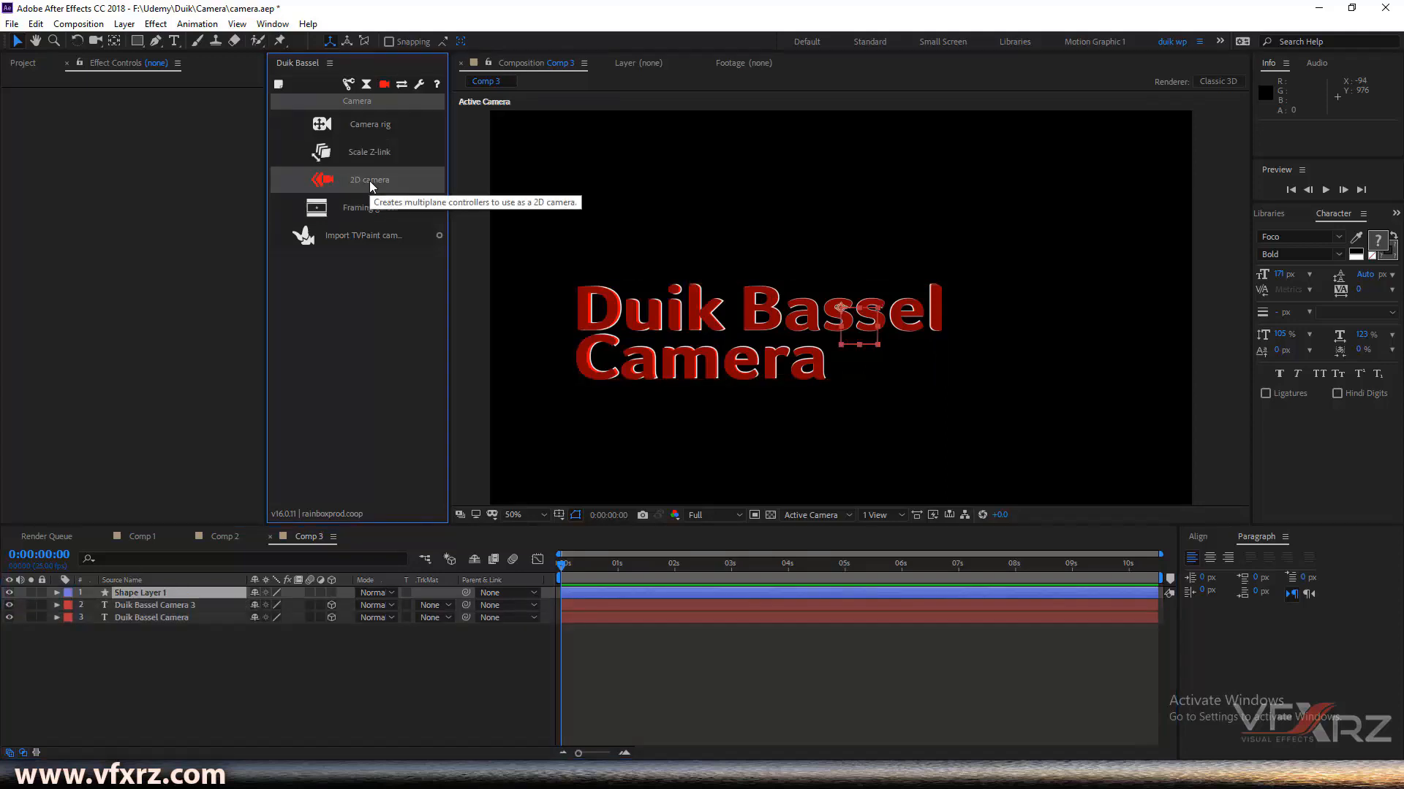
click(369, 179)
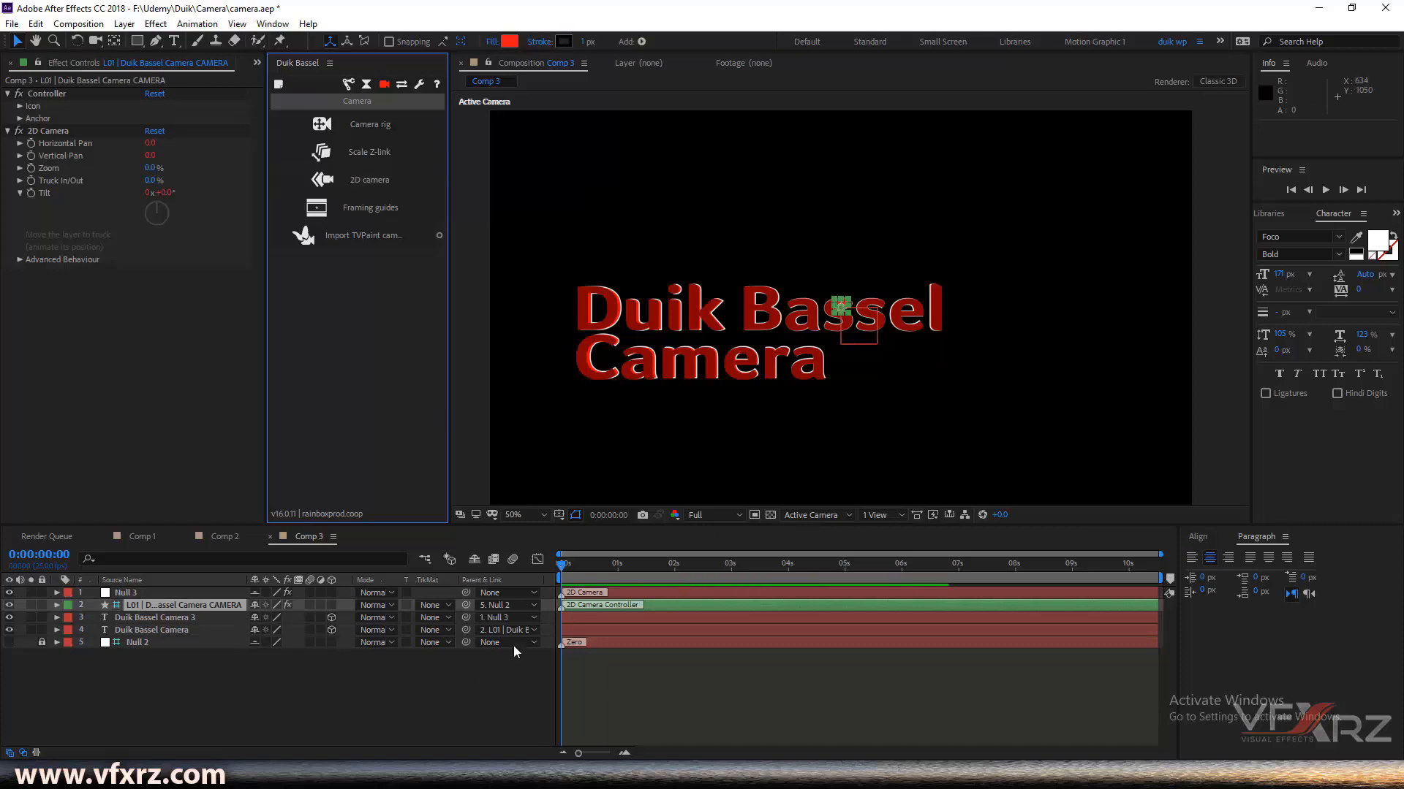
mouse_move(847, 308)
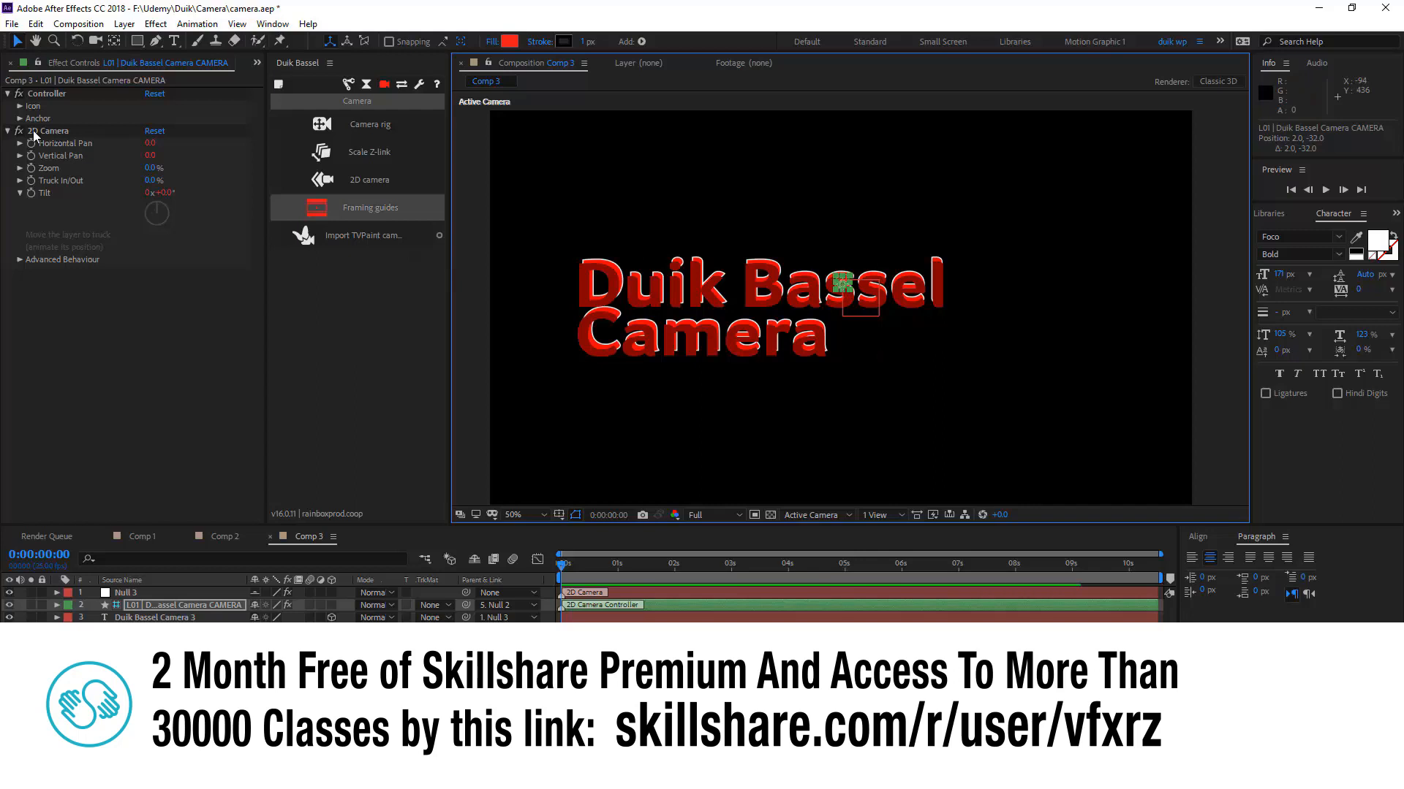
mouse_move(64, 173)
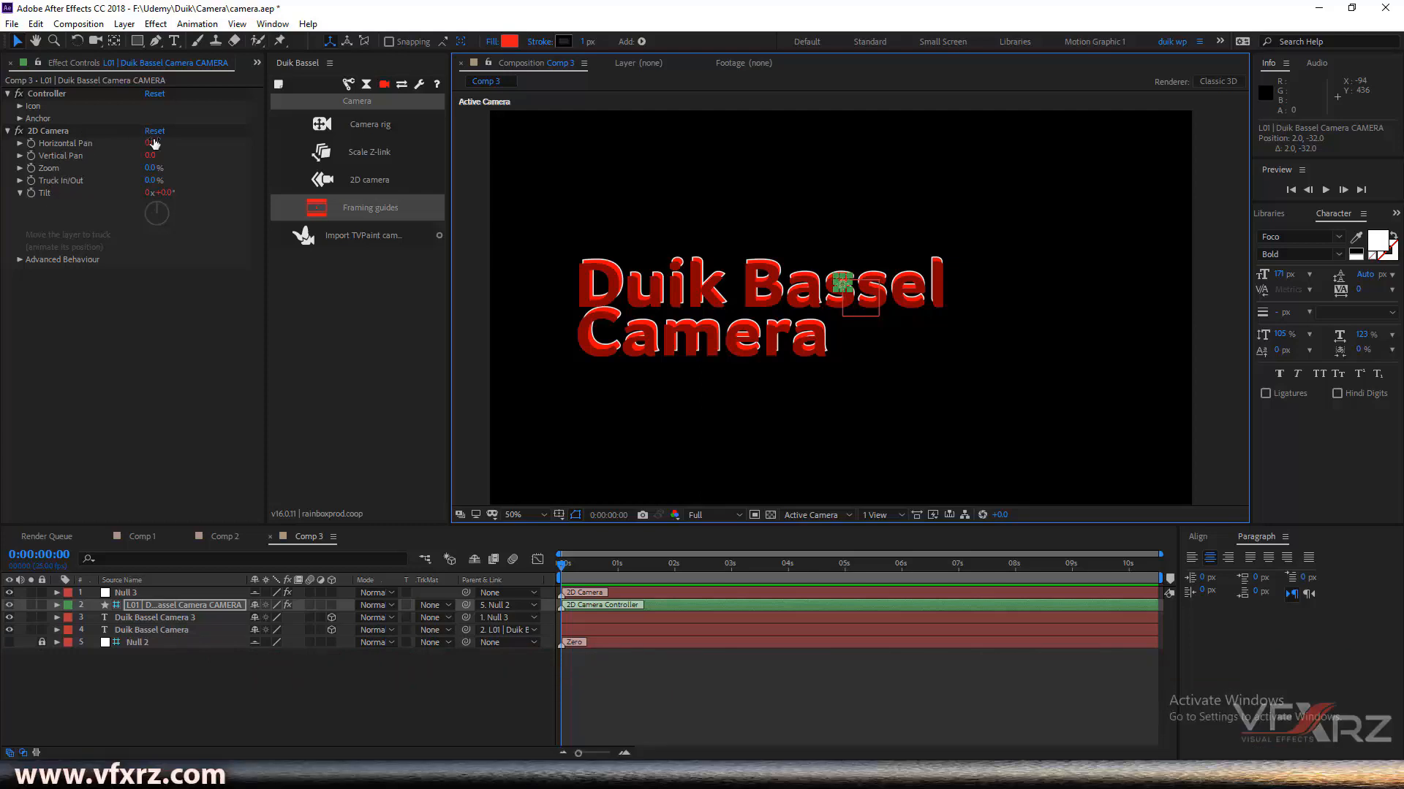
Pan the camera to -400 horizontal and -320 vertical, then zoom in to 86%.
drag(151, 143, 174, 143)
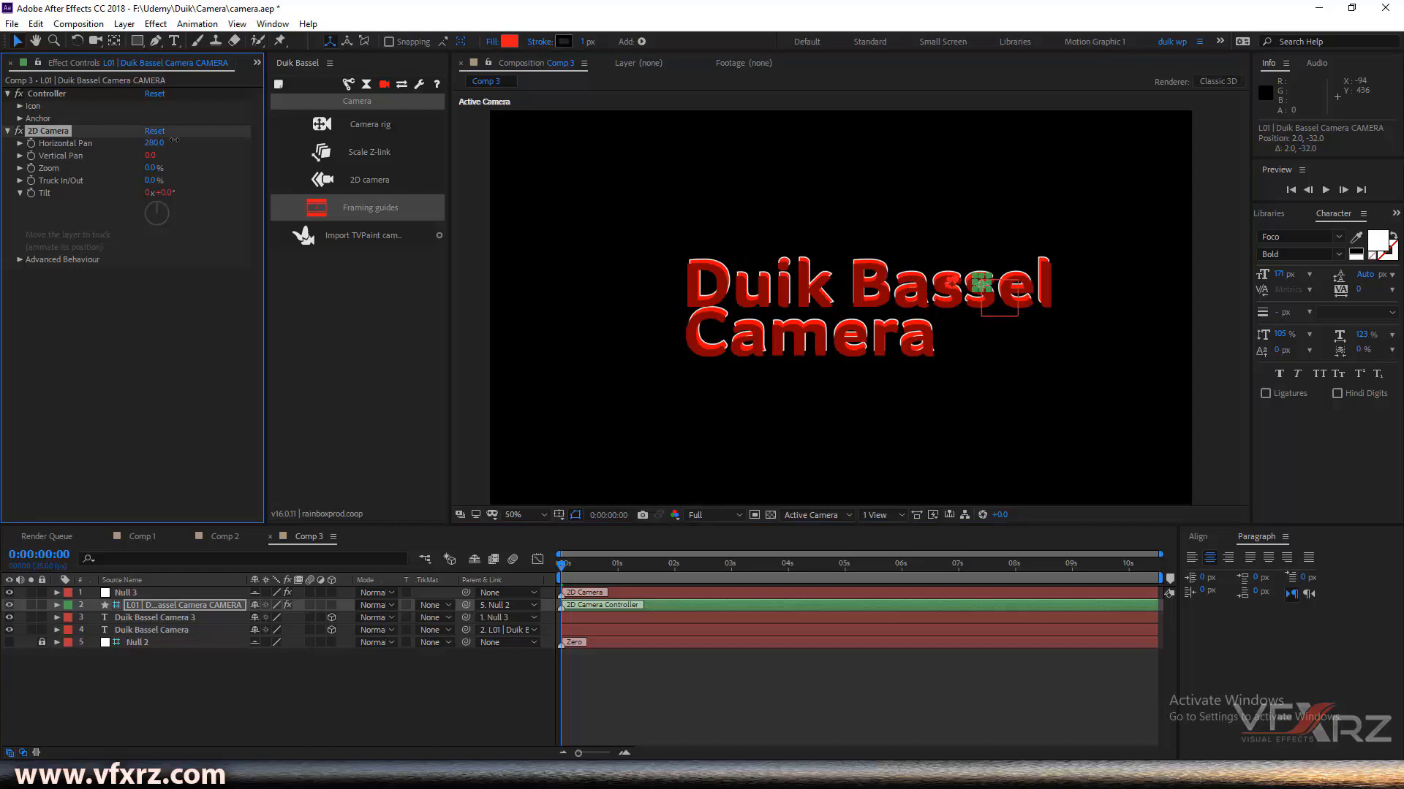
drag(154, 143, 135, 143)
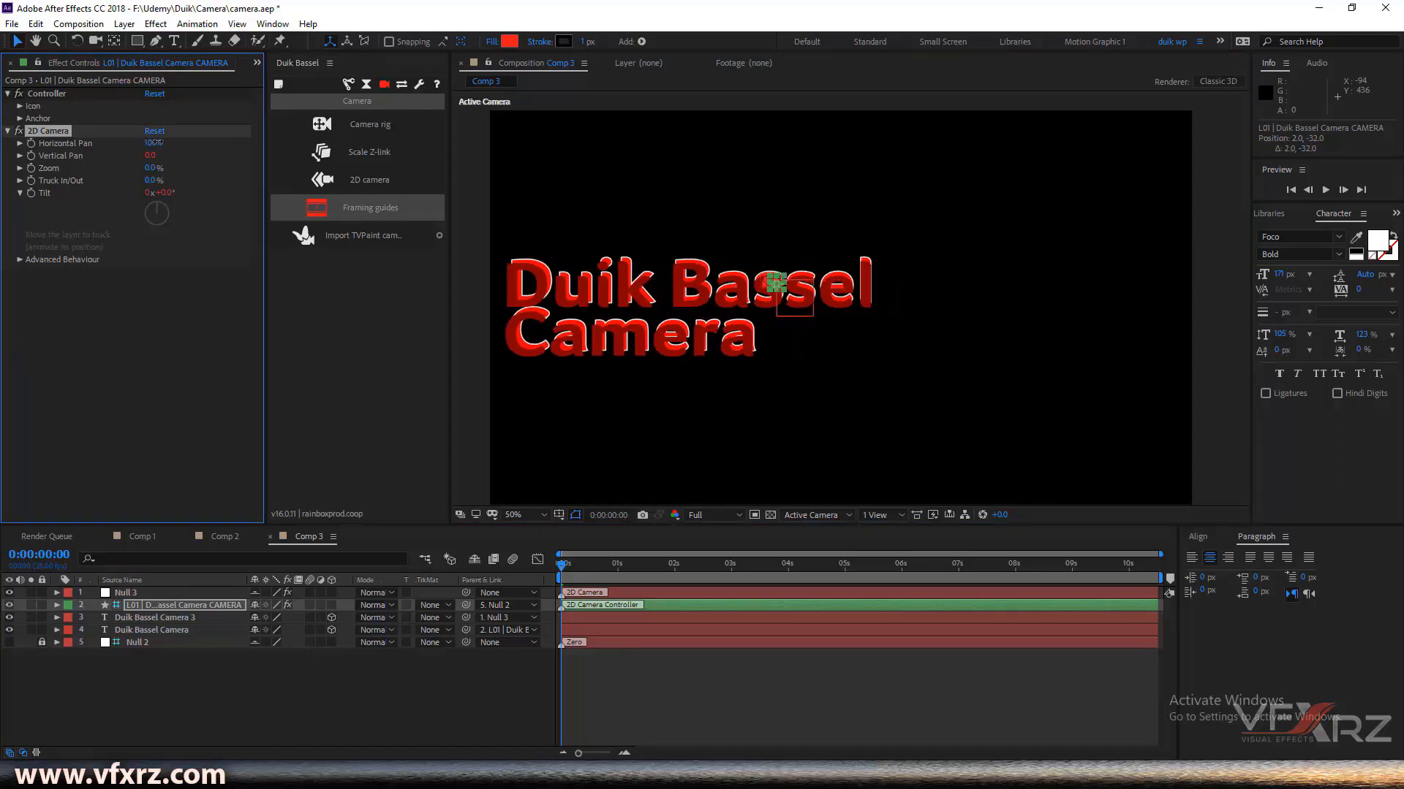
drag(154, 142, 179, 142)
text(-320)
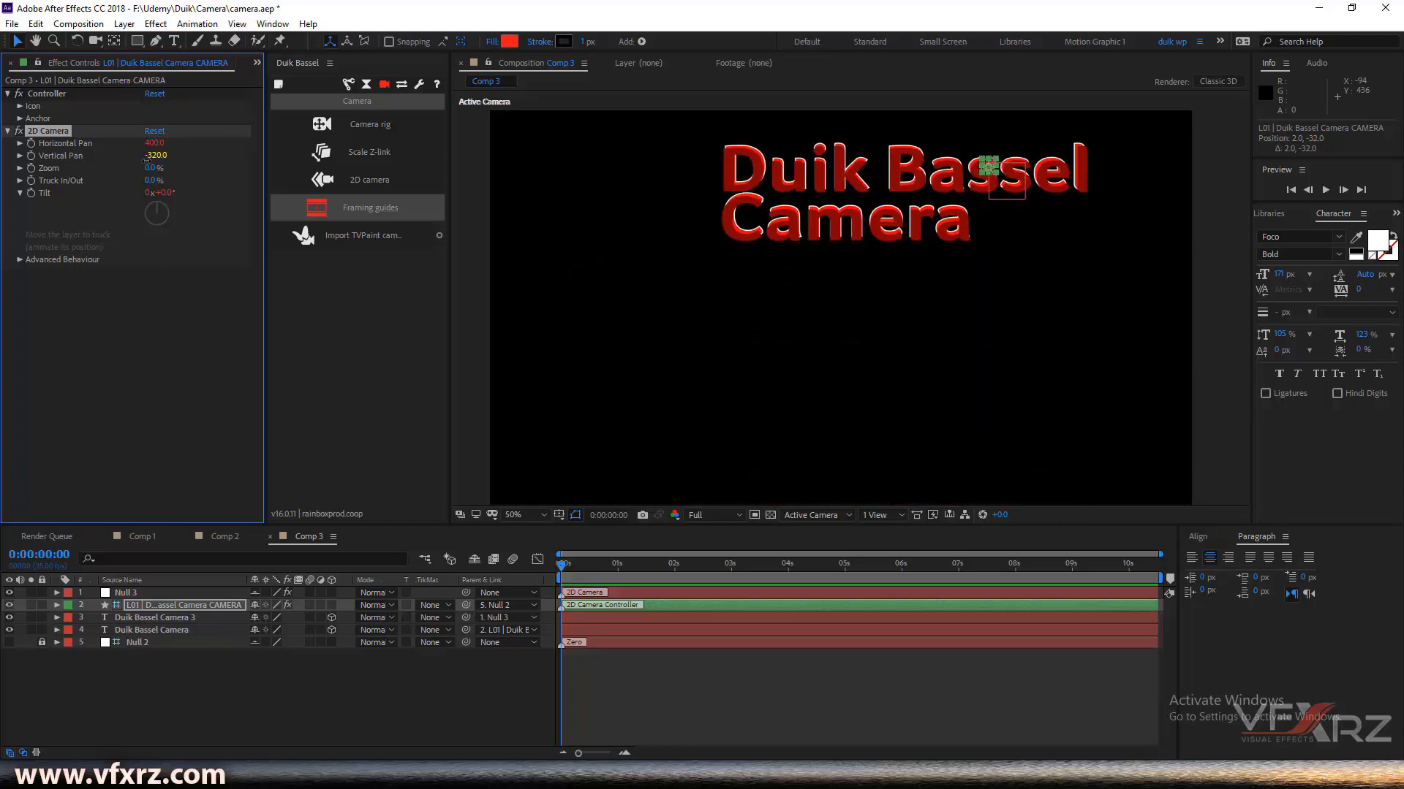
drag(155, 167, 143, 166)
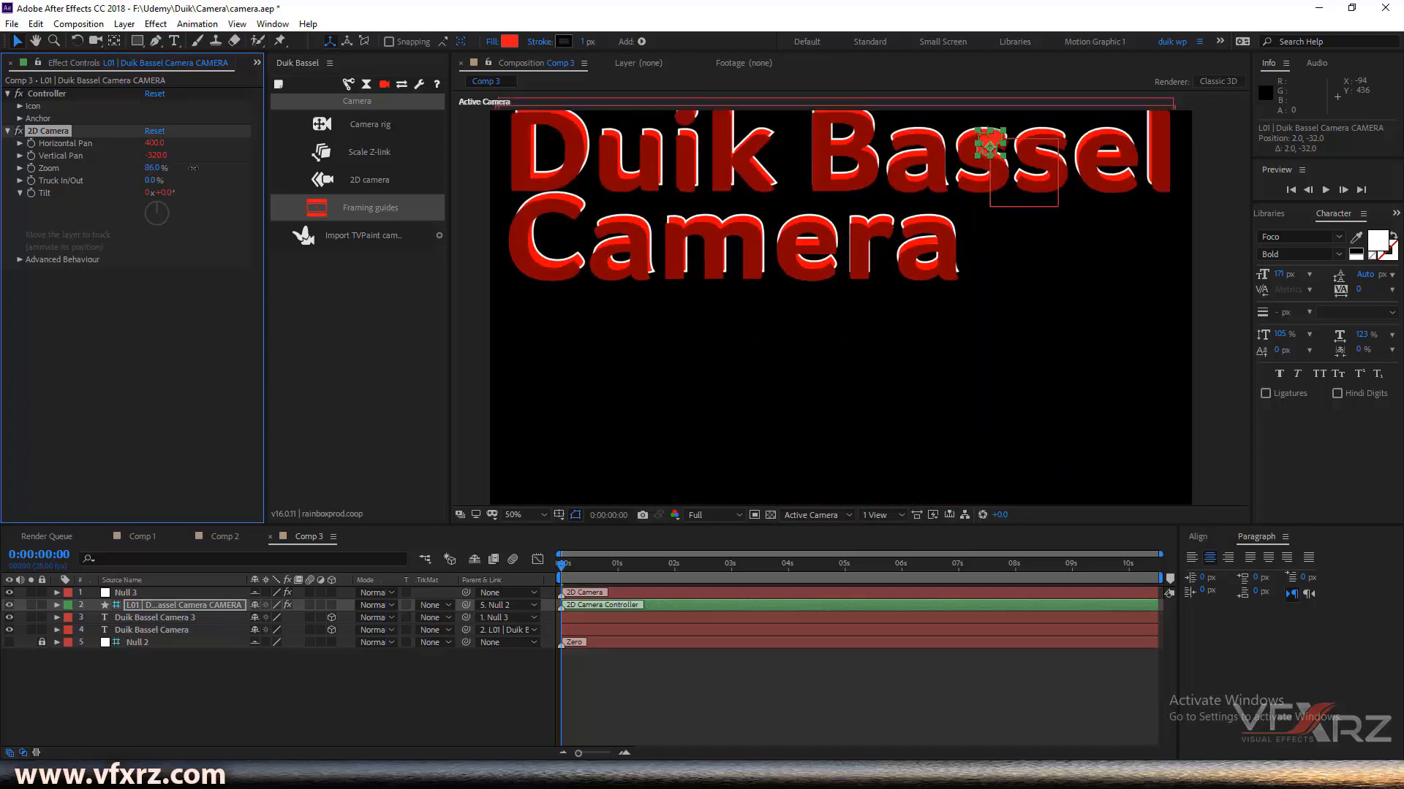
Bring zoom back to 57%, truck out and back to near zero, then tilt to about -123°.
drag(157, 167, 147, 167)
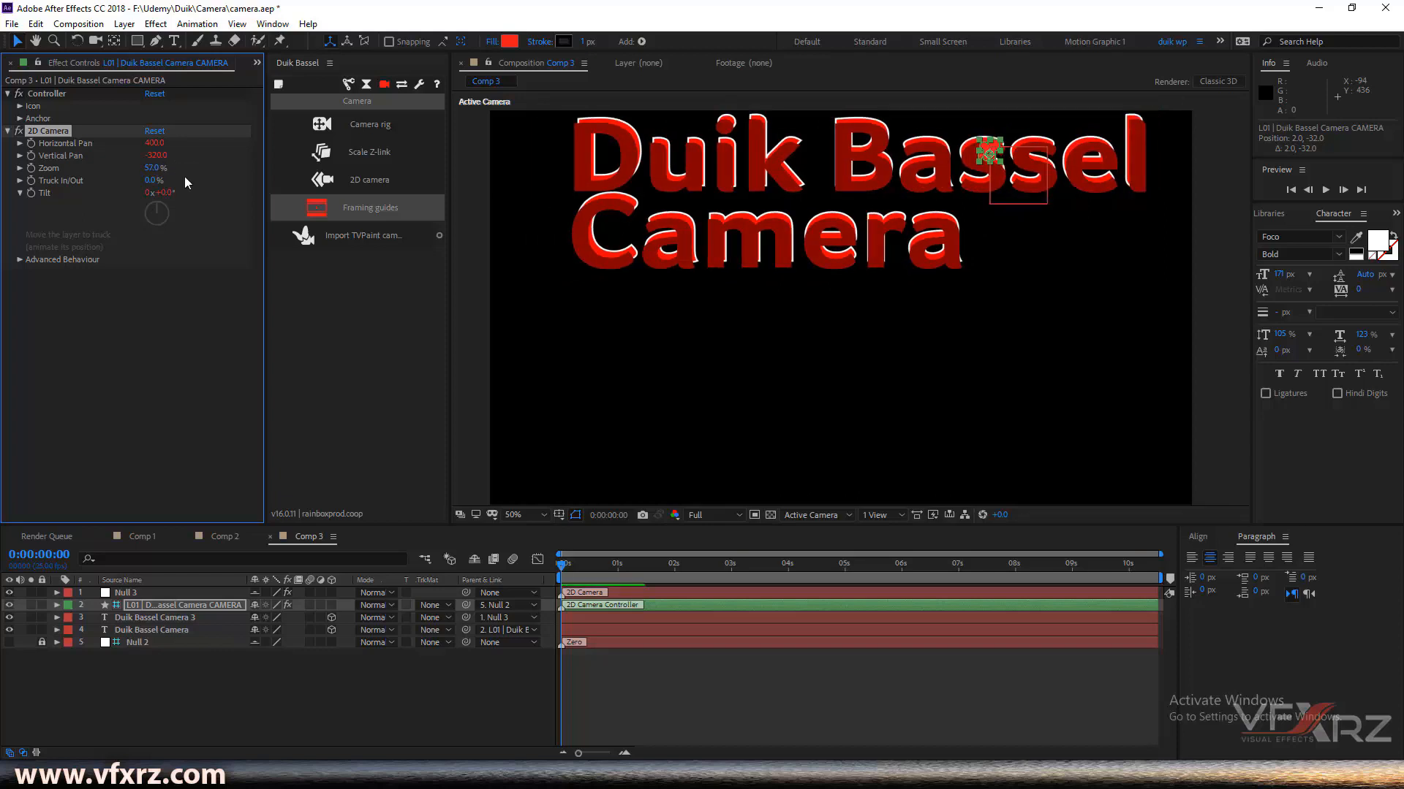
drag(155, 179, 161, 180)
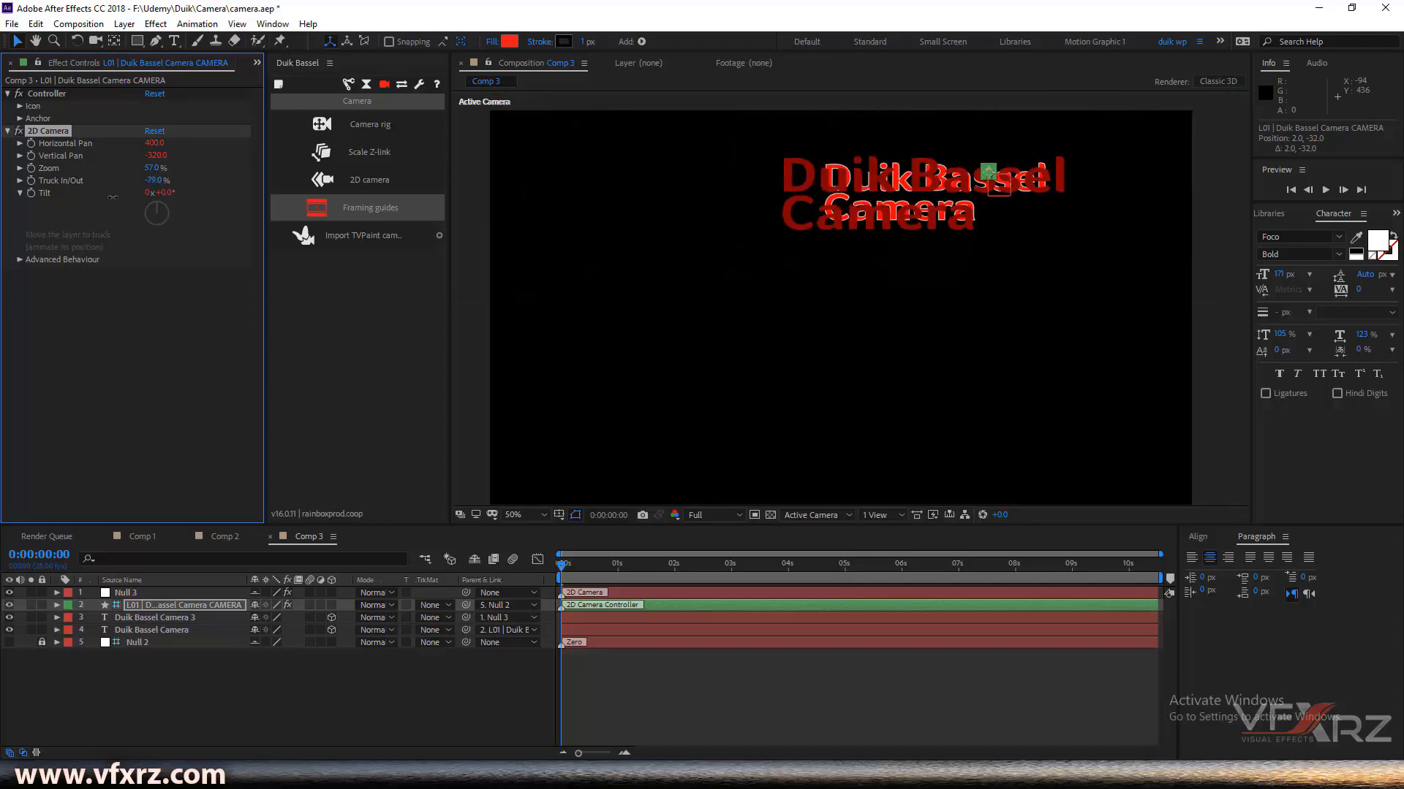
drag(156, 180, 178, 180)
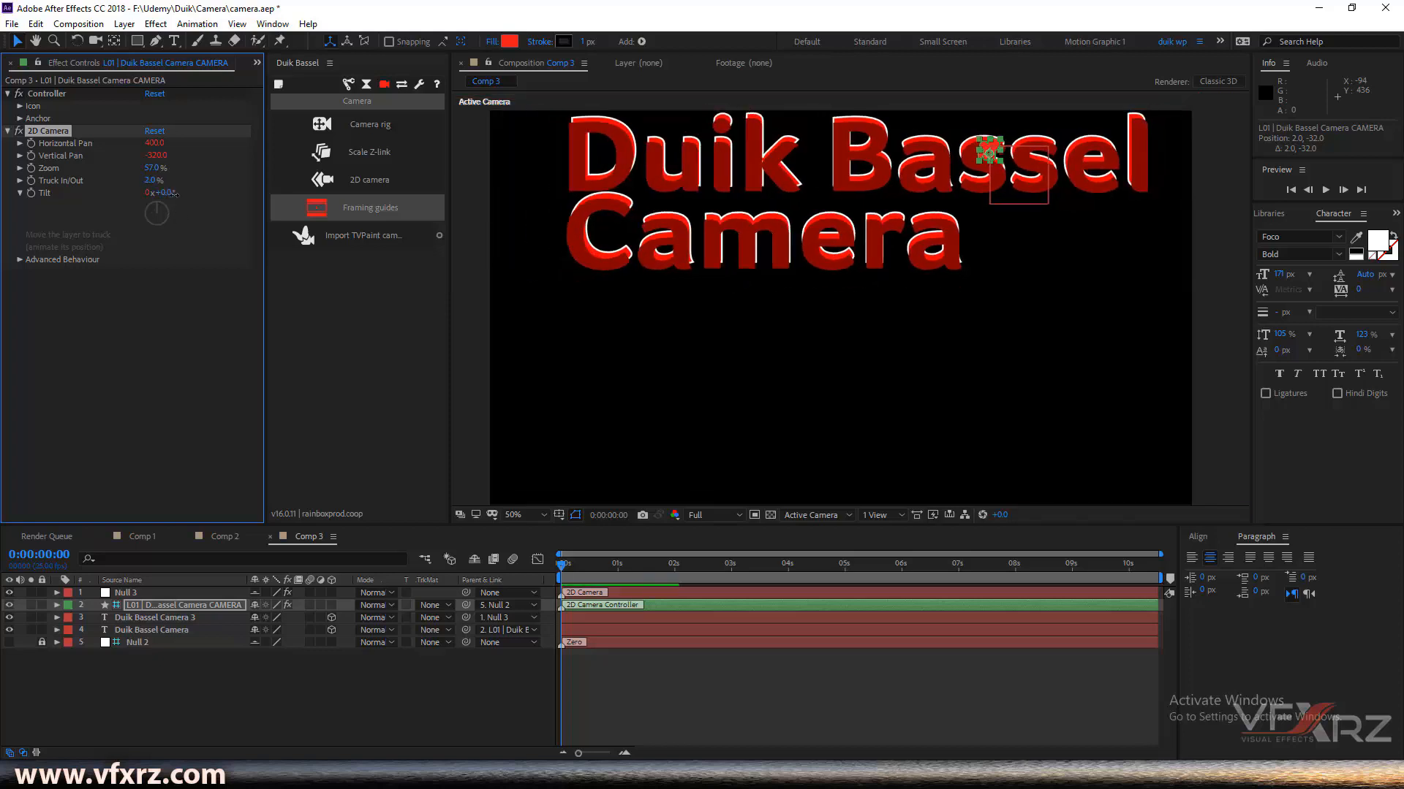
drag(156, 193, 130, 202)
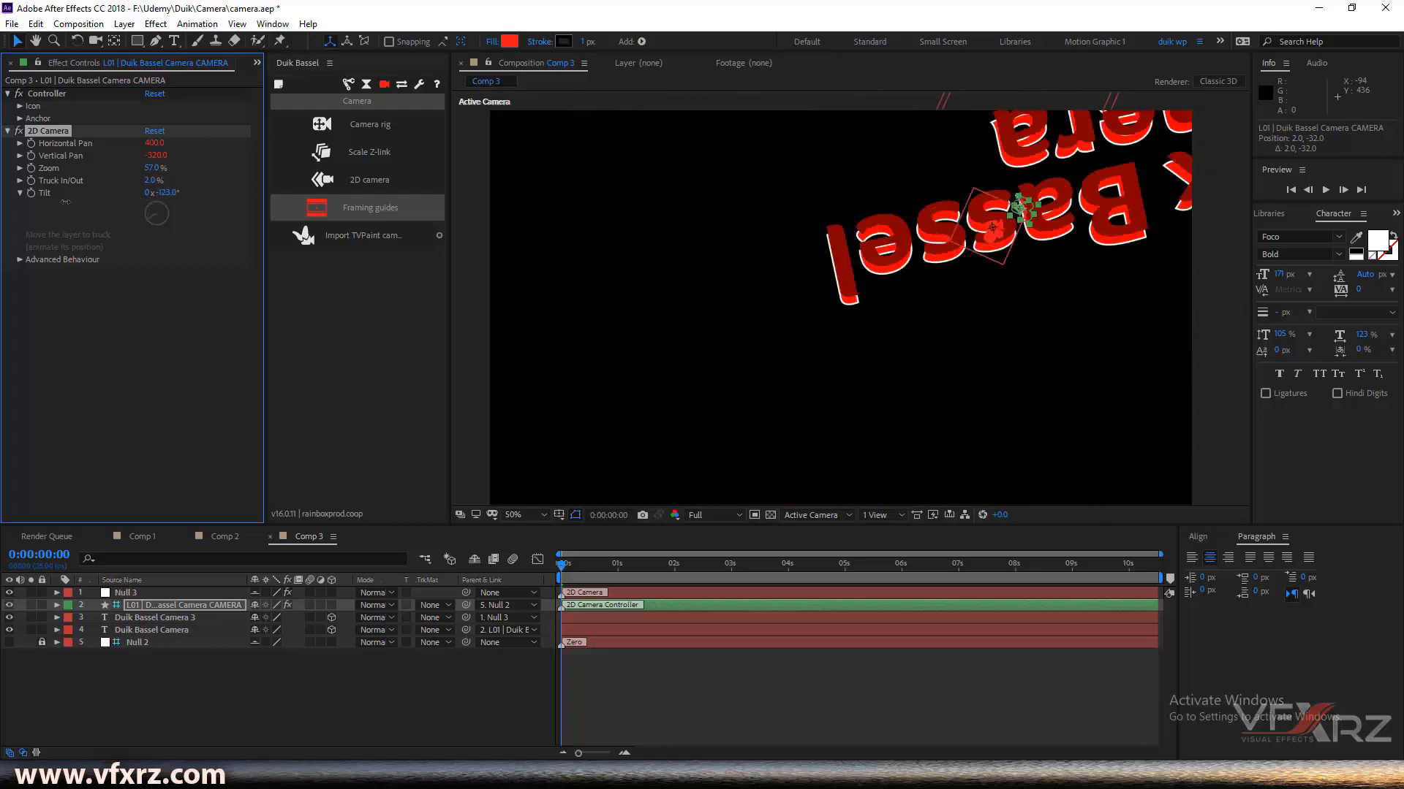
Settle the camera tilt to a slight angle of about -6°.
drag(168, 192, 157, 191)
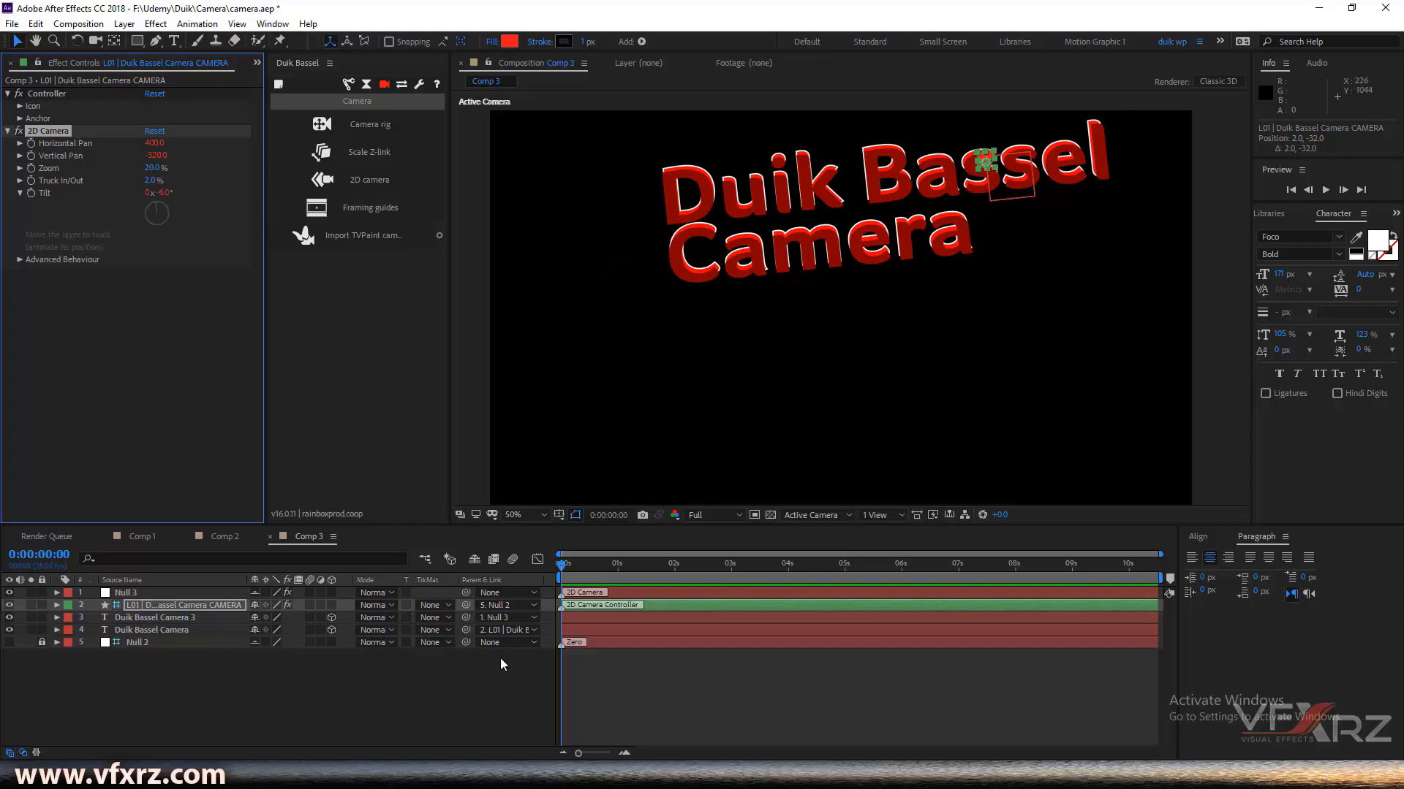
mouse_move(373, 666)
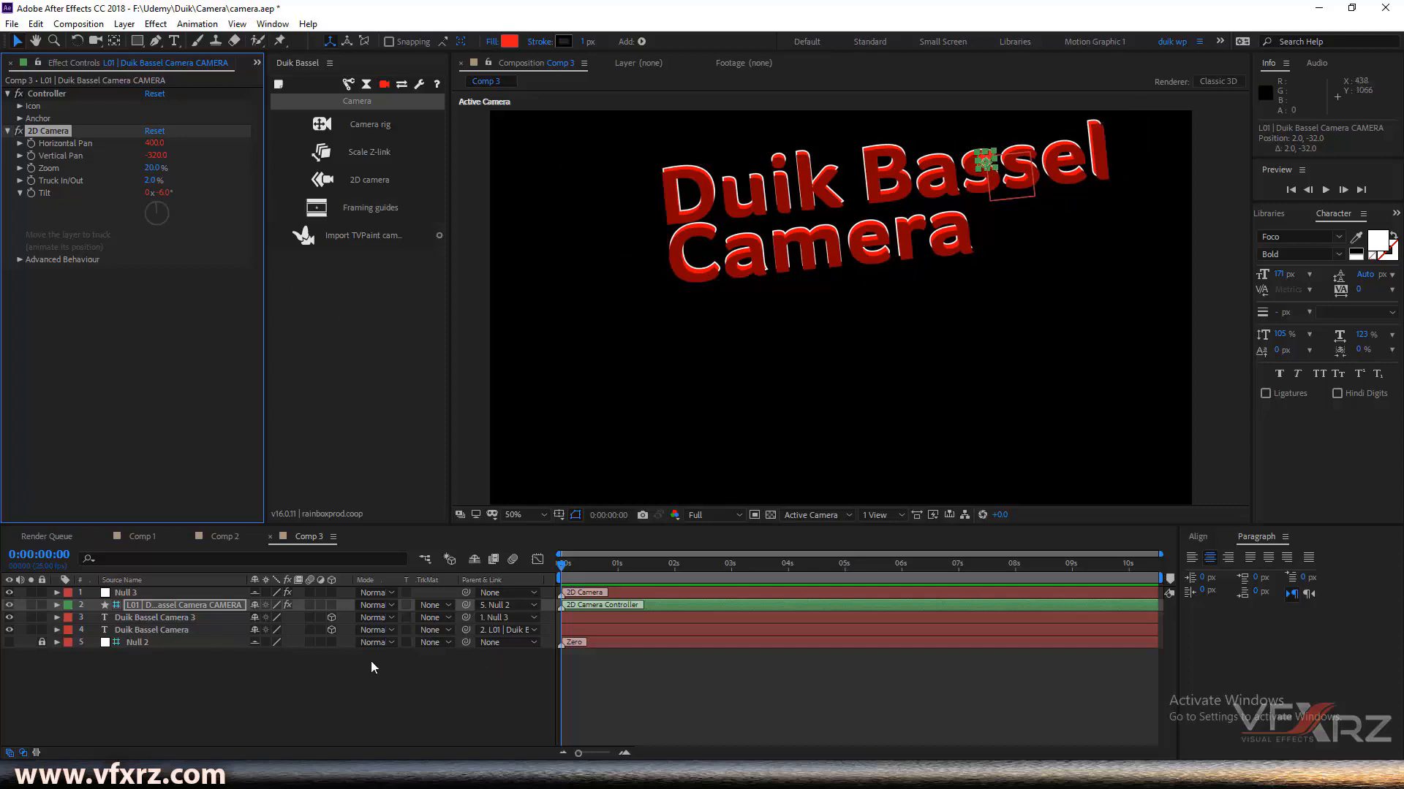